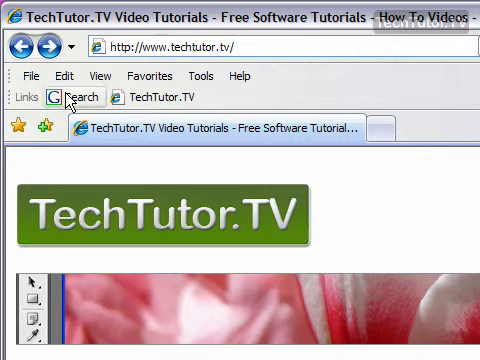
- Show the TechTutor.TV homepage in Print Preview from the File menu
{"action": "left_click", "coordinate": [30, 76]}
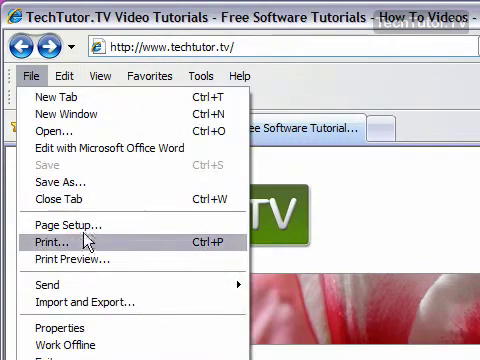
{"action": "left_click", "coordinate": [64, 260]}
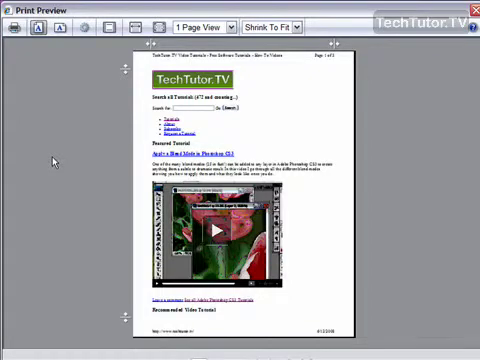
{"action": "left_click", "coordinate": [66, 48]}
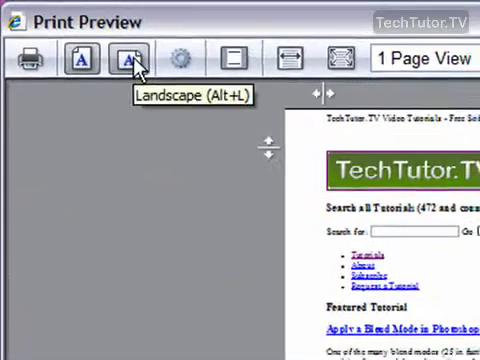
- Switch the preview to landscape orientation, then bring up the Print dialog
{"action": "left_click", "coordinate": [128, 60]}
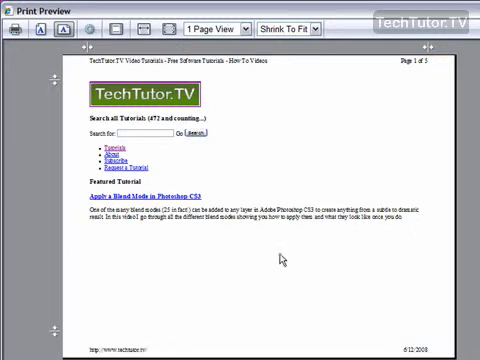
{"action": "mouse_move", "coordinate": [384, 152]}
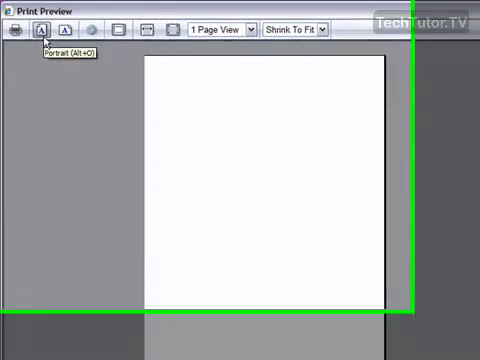
{"action": "left_click", "coordinate": [12, 28]}
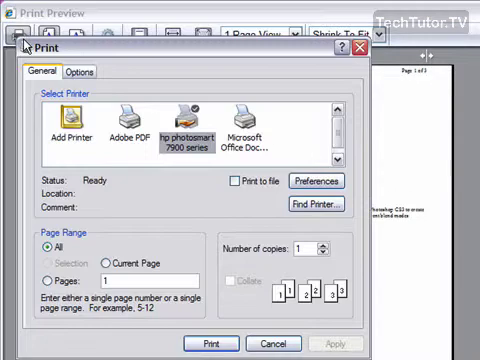